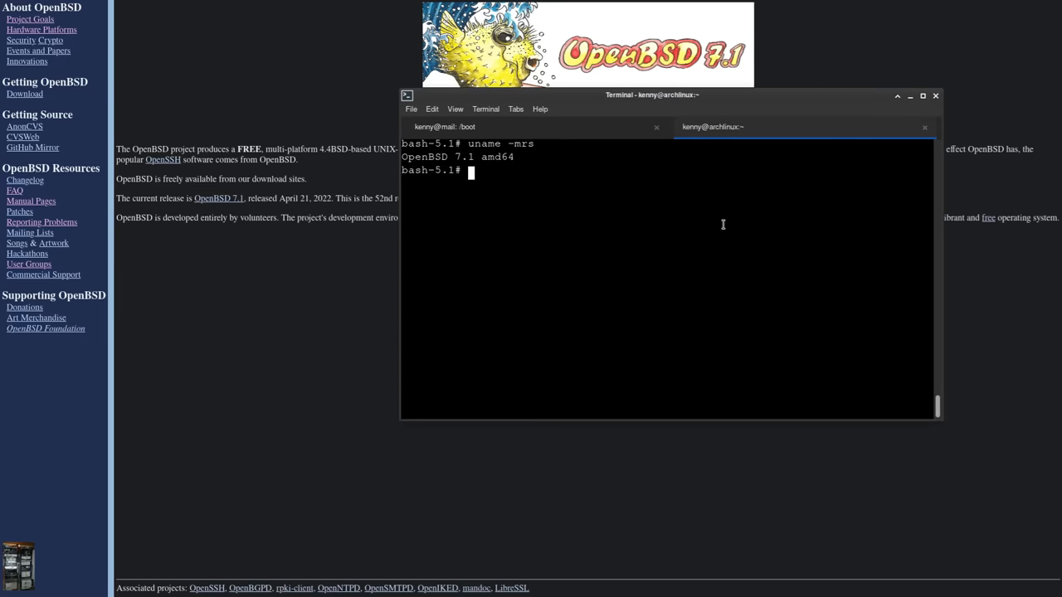
mouse_move(491, 156)
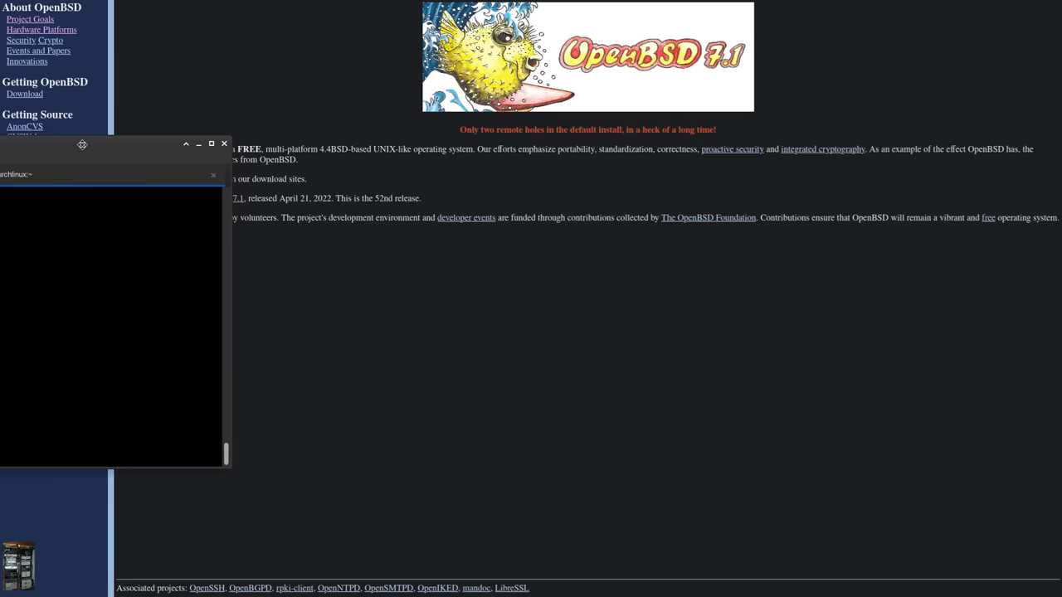
- Put the terminal out of the way so the OpenBSD 7.1 homepage stands alone
click(222, 143)
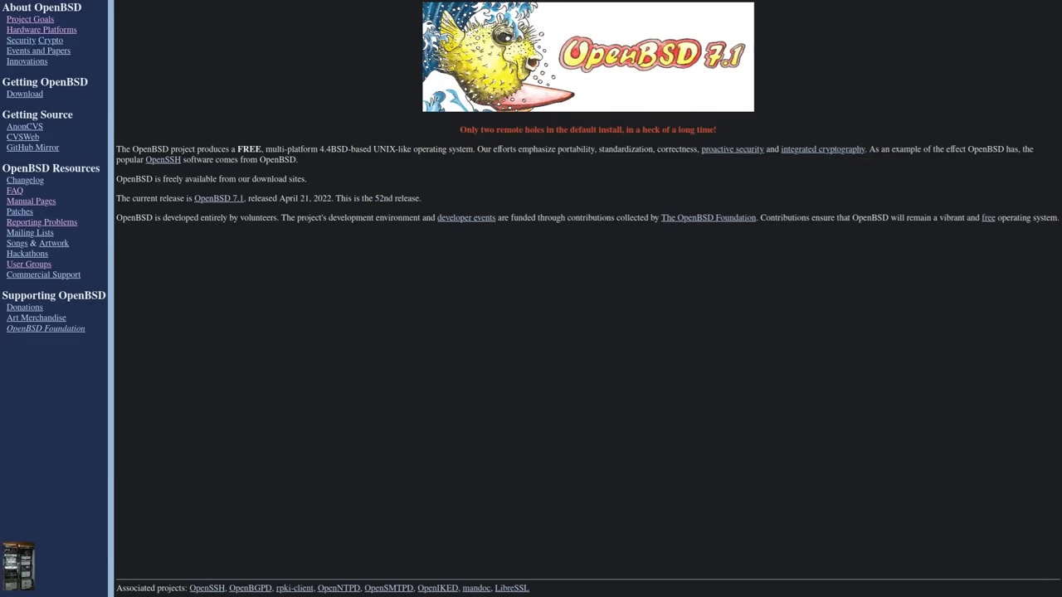
mouse_move(633, 298)
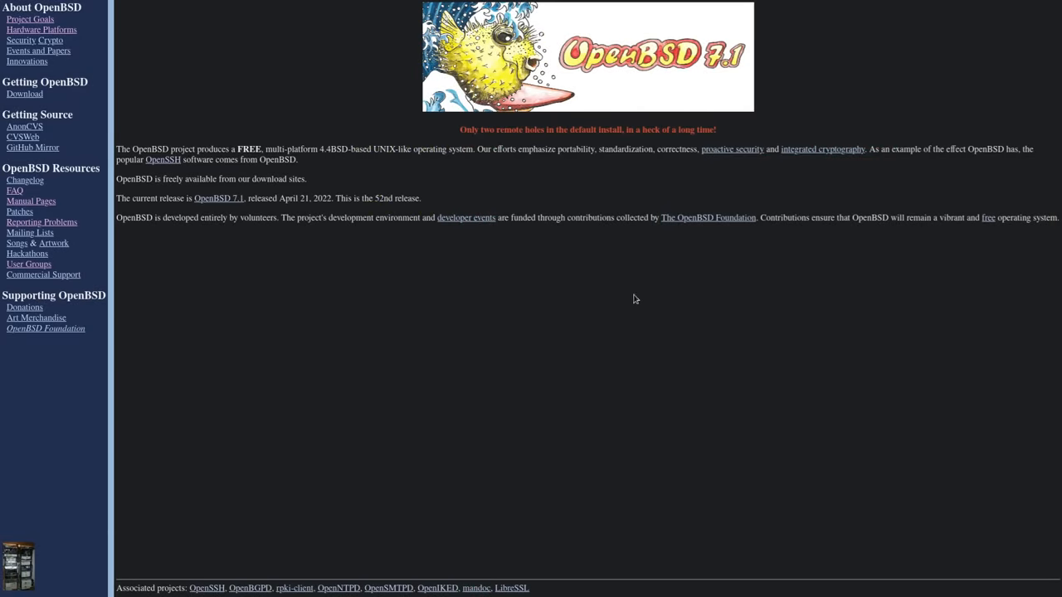
mouse_move(523, 335)
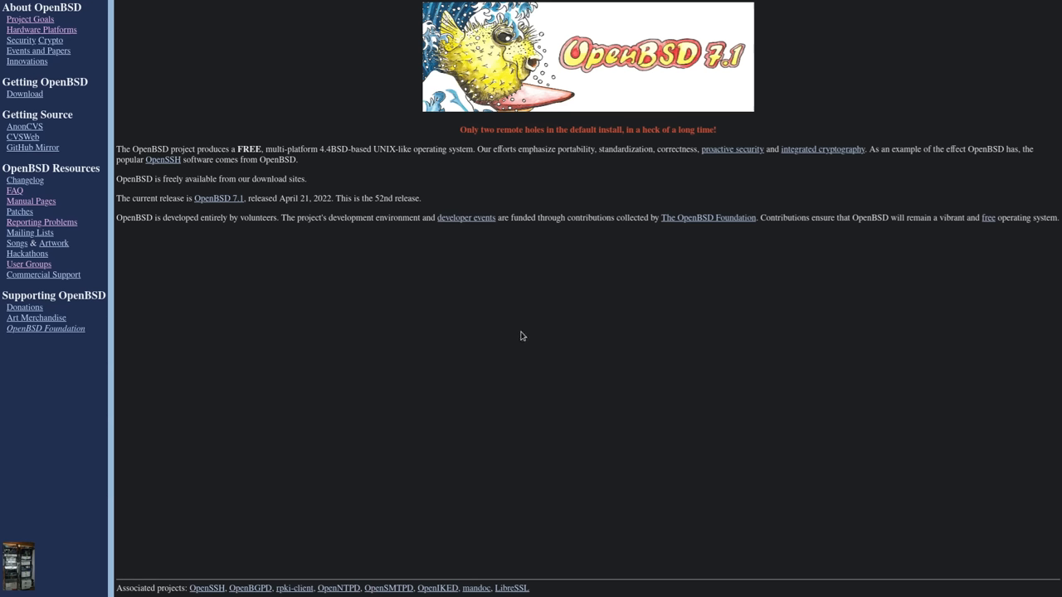
mouse_move(433, 354)
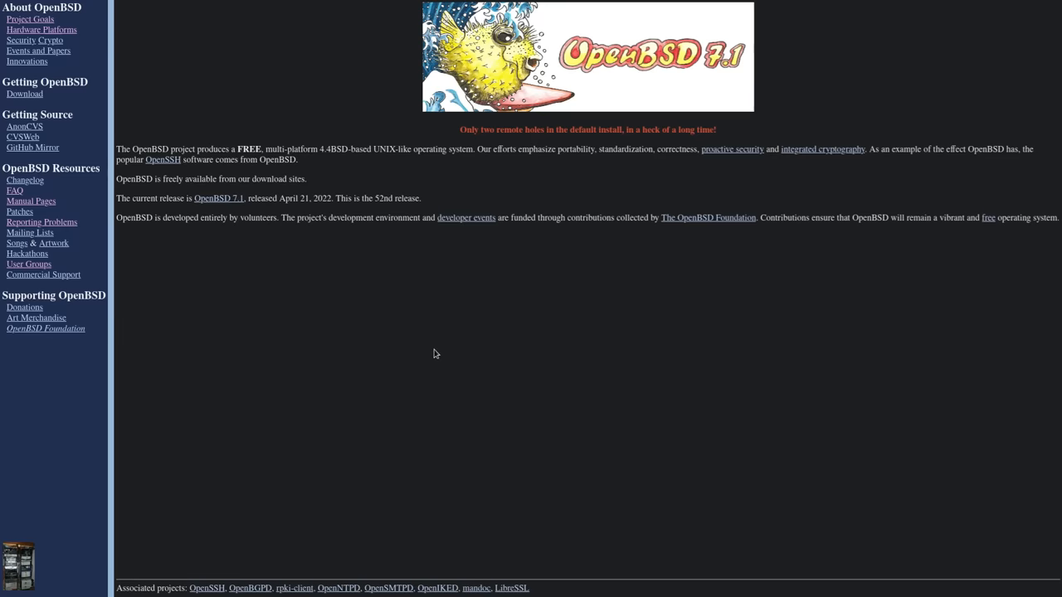
mouse_move(315, 236)
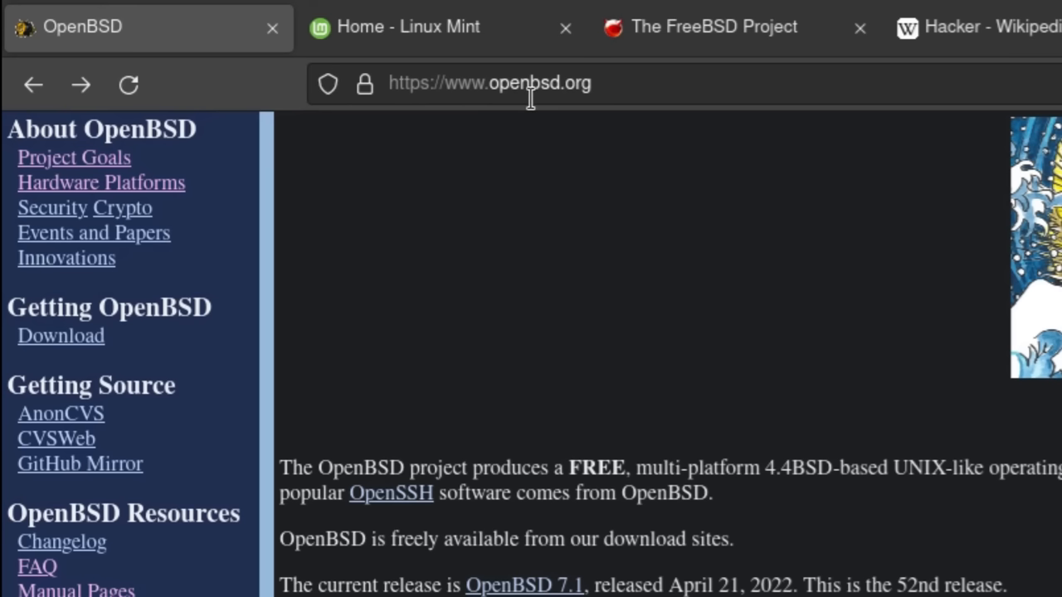
scroll(down, 3)
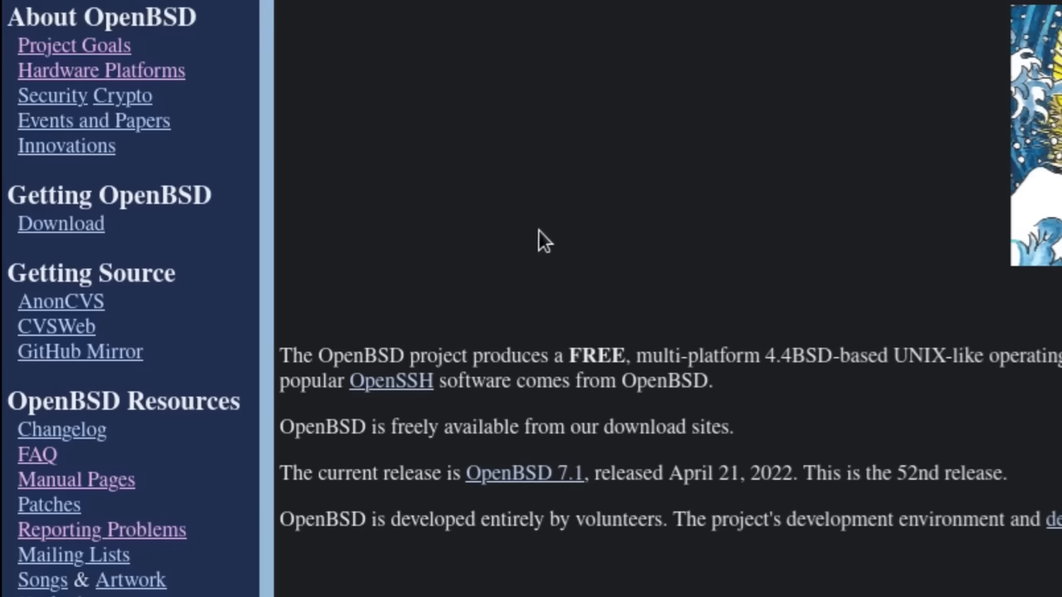
key(ctrl+minus)
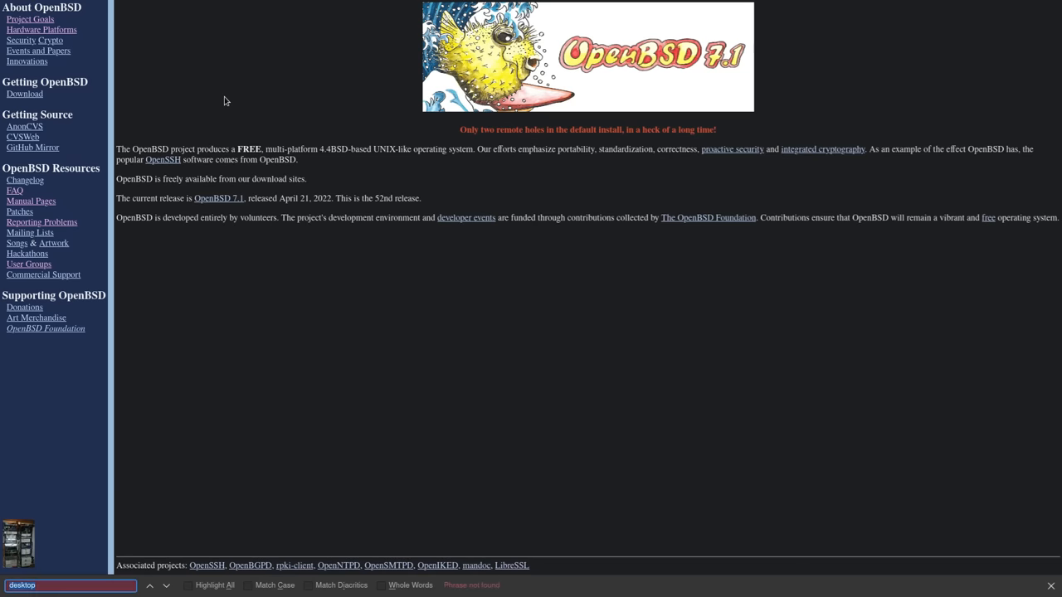
key(Escape)
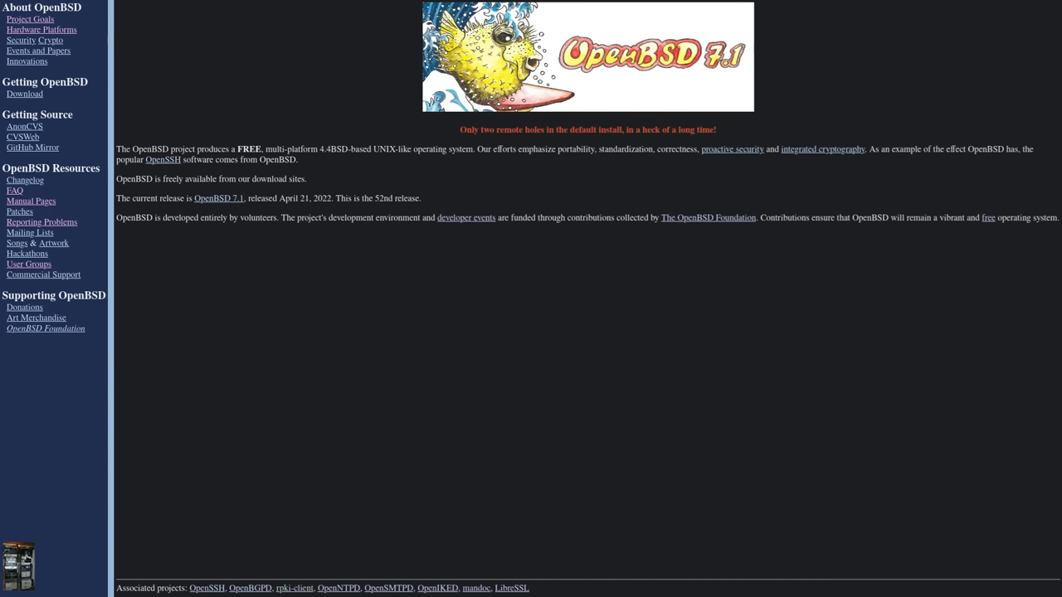
mouse_move(577, 264)
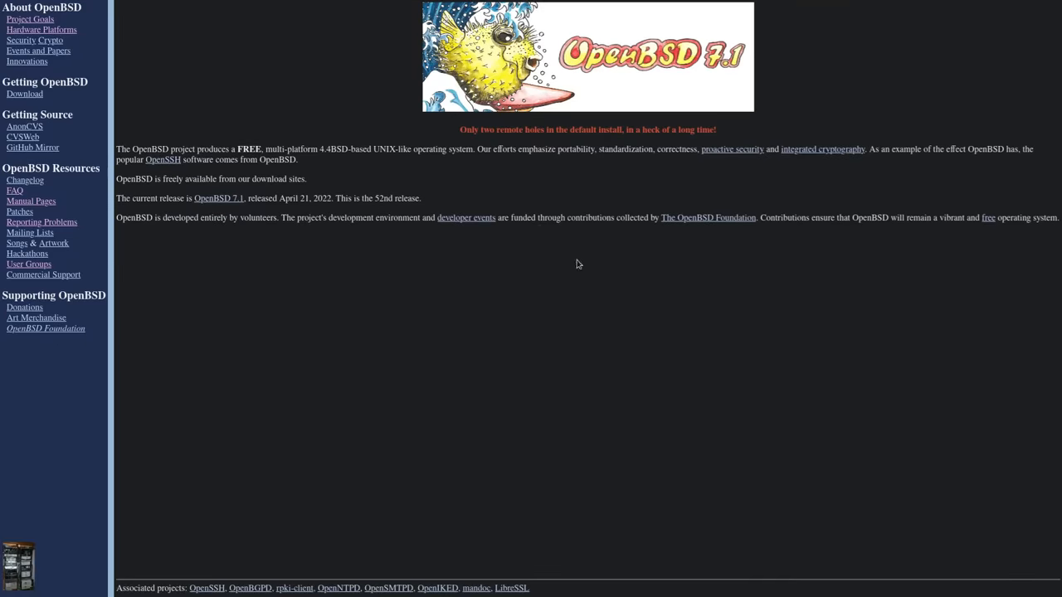
mouse_move(627, 335)
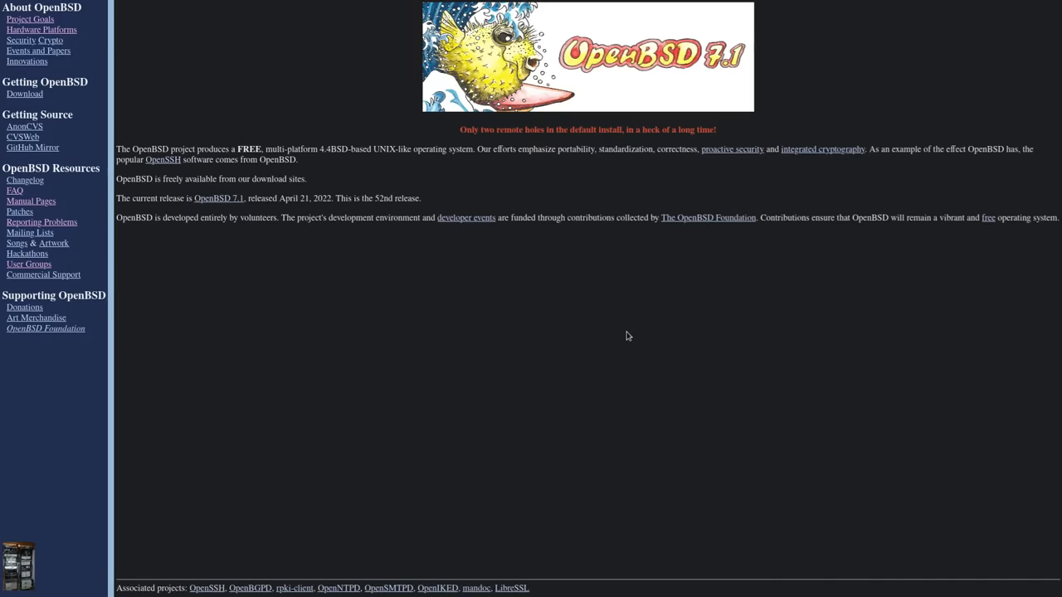
mouse_move(770, 383)
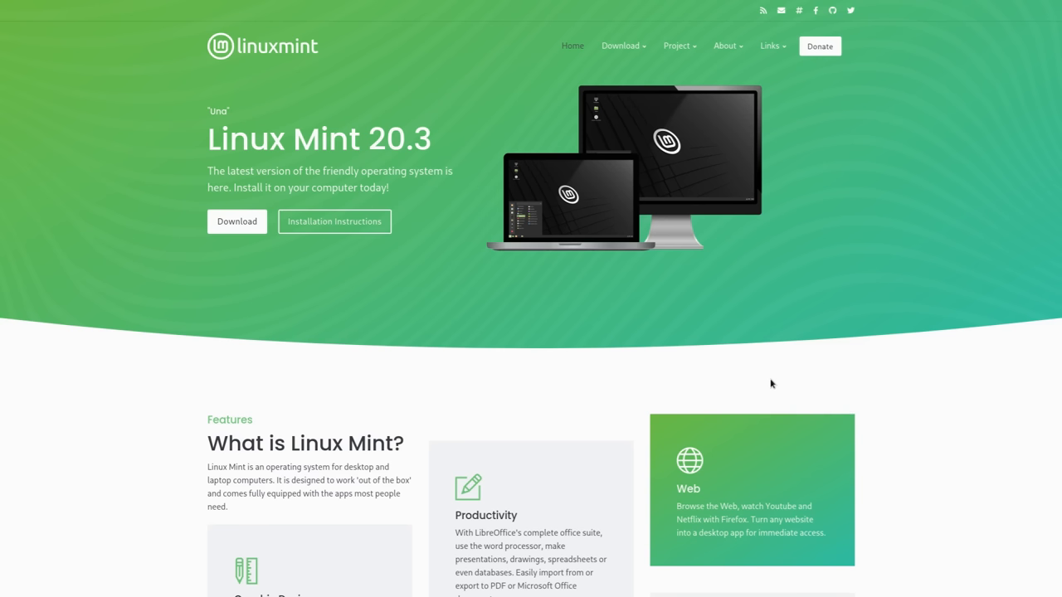
mouse_move(787, 302)
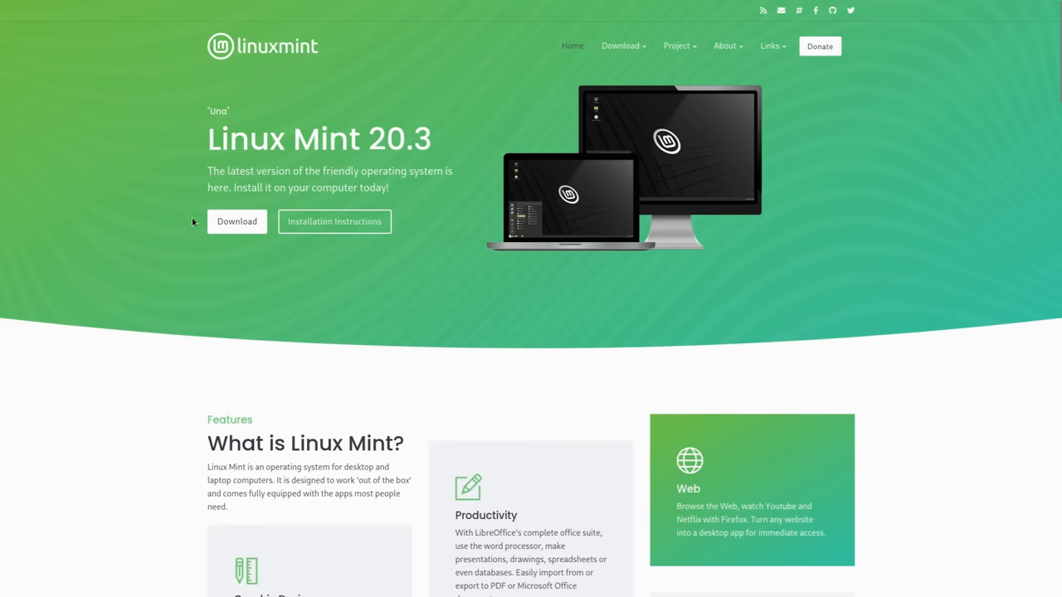
mouse_move(761, 153)
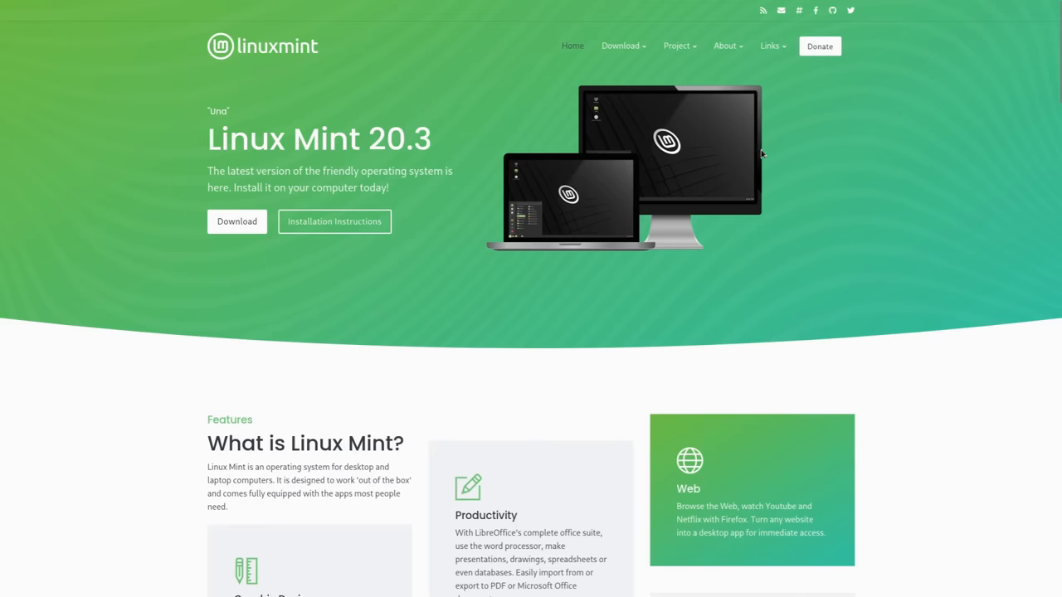
mouse_move(748, 192)
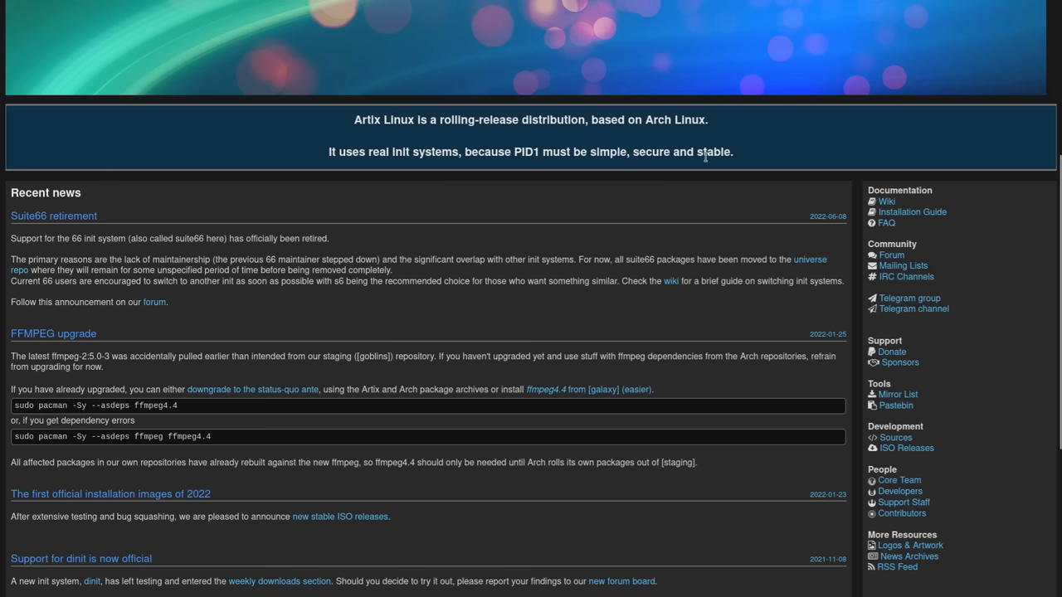
mouse_move(473, 190)
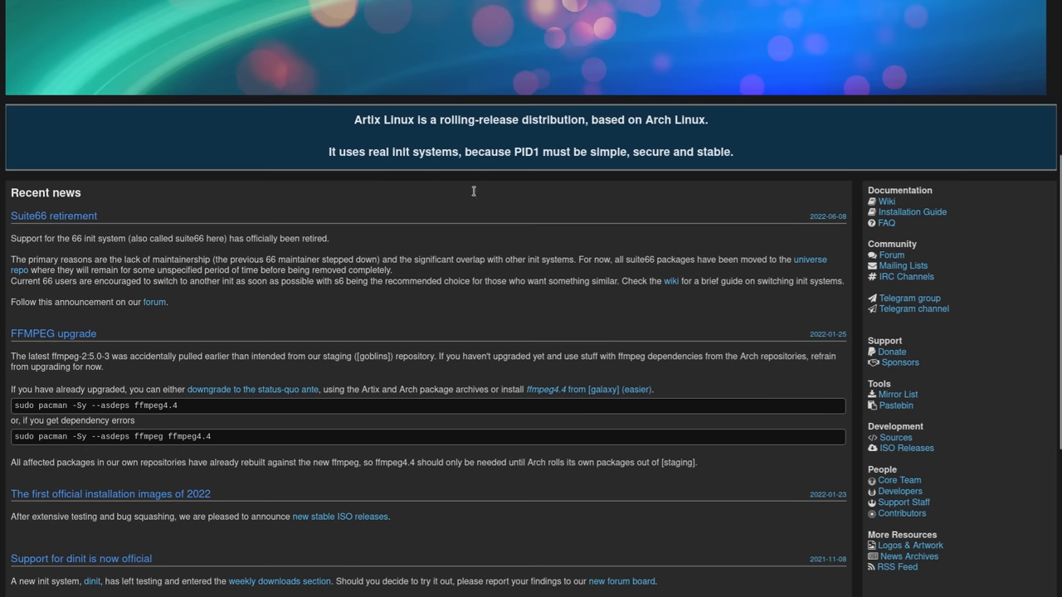
- Browse the Artix ISO downloads listing, then return to the OpenBSD site
scroll(down, 3)
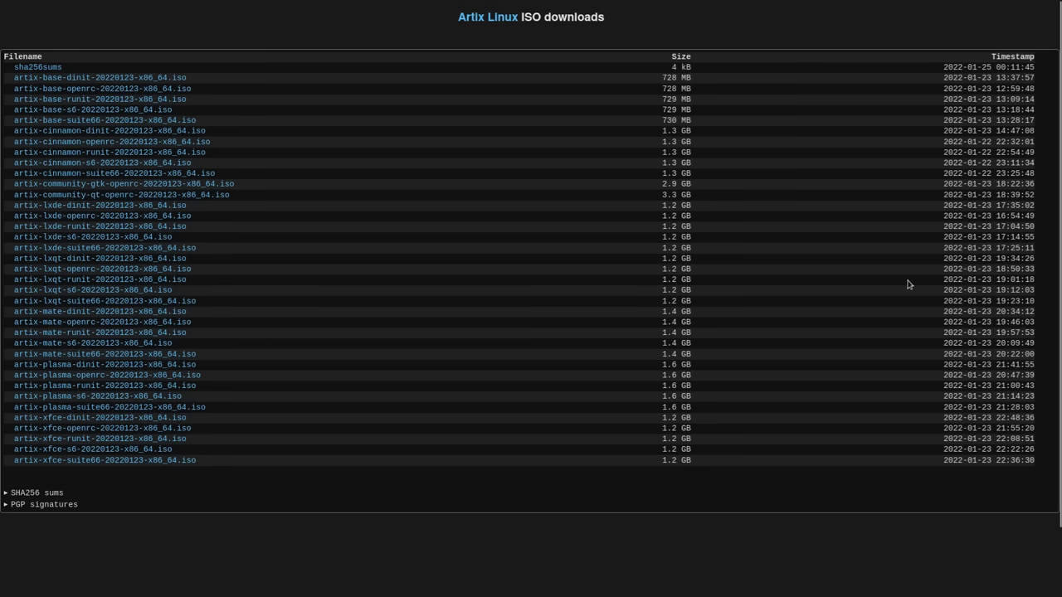
mouse_move(604, 342)
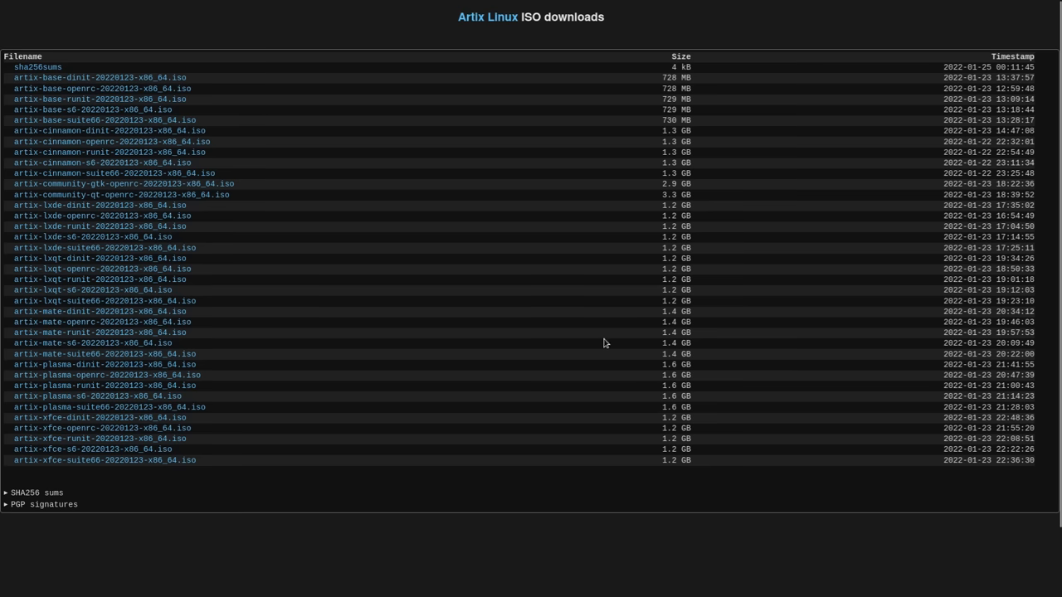
mouse_move(584, 348)
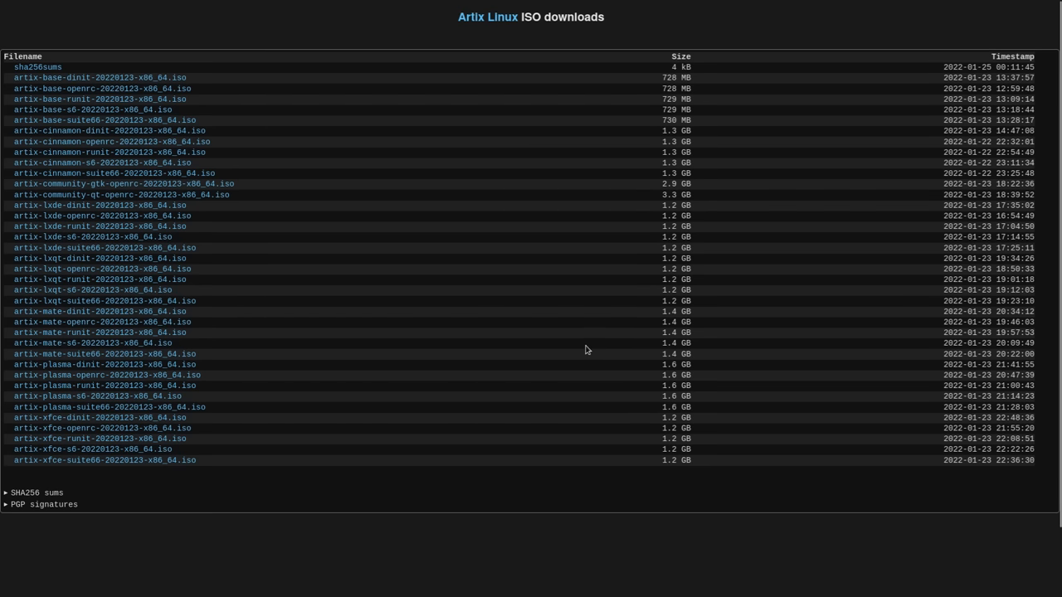
click(36, 10)
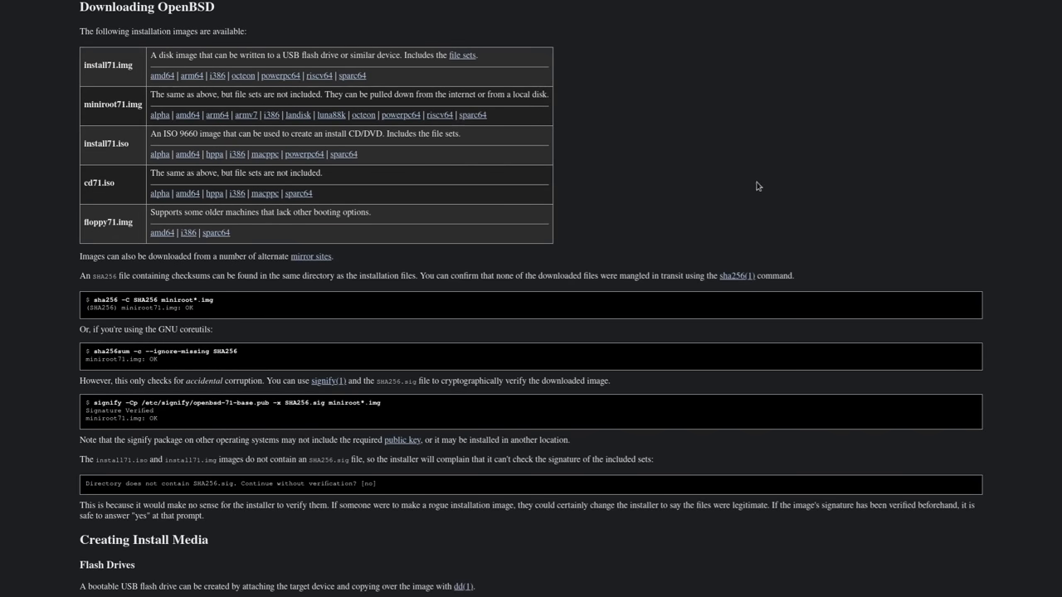
mouse_move(435, 99)
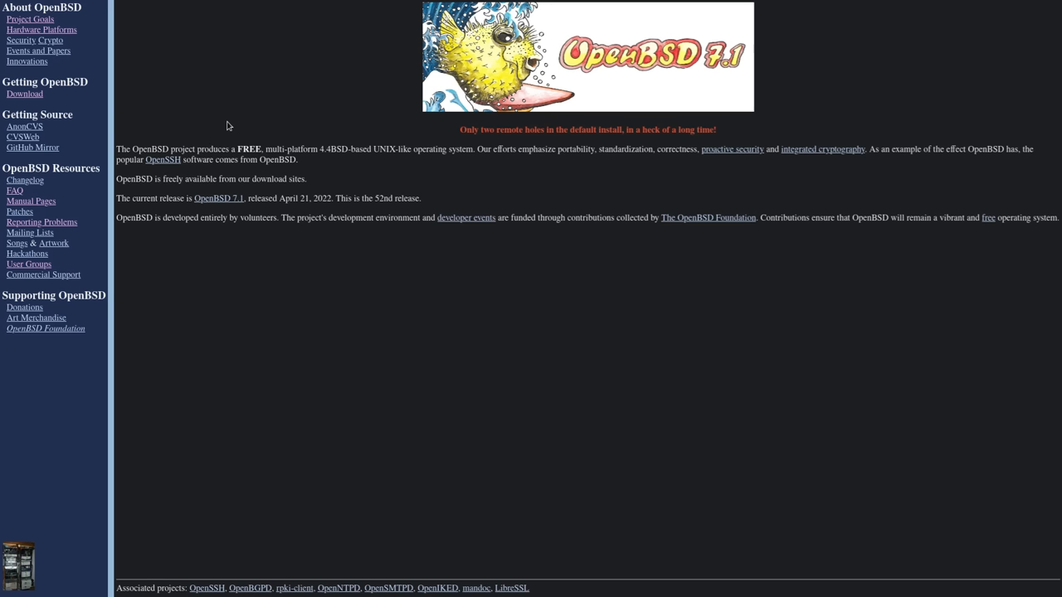
mouse_move(438, 322)
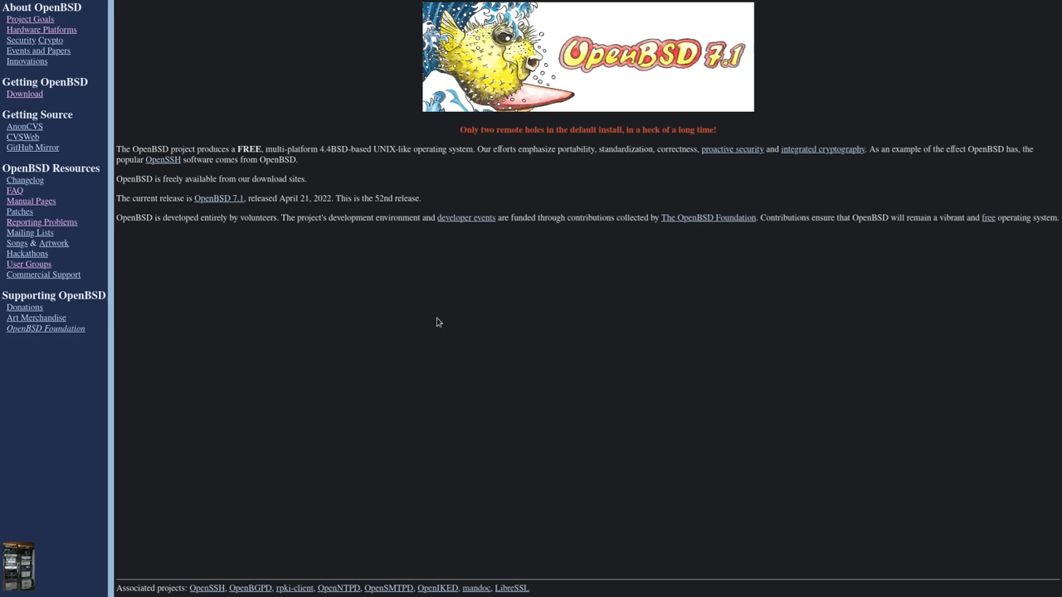
mouse_move(469, 373)
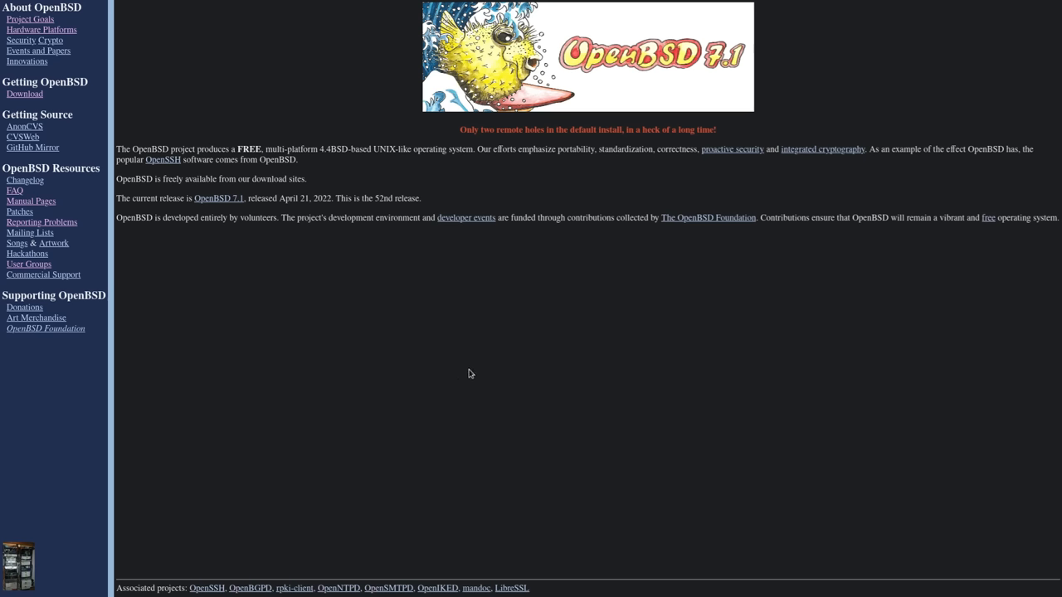
mouse_move(474, 371)
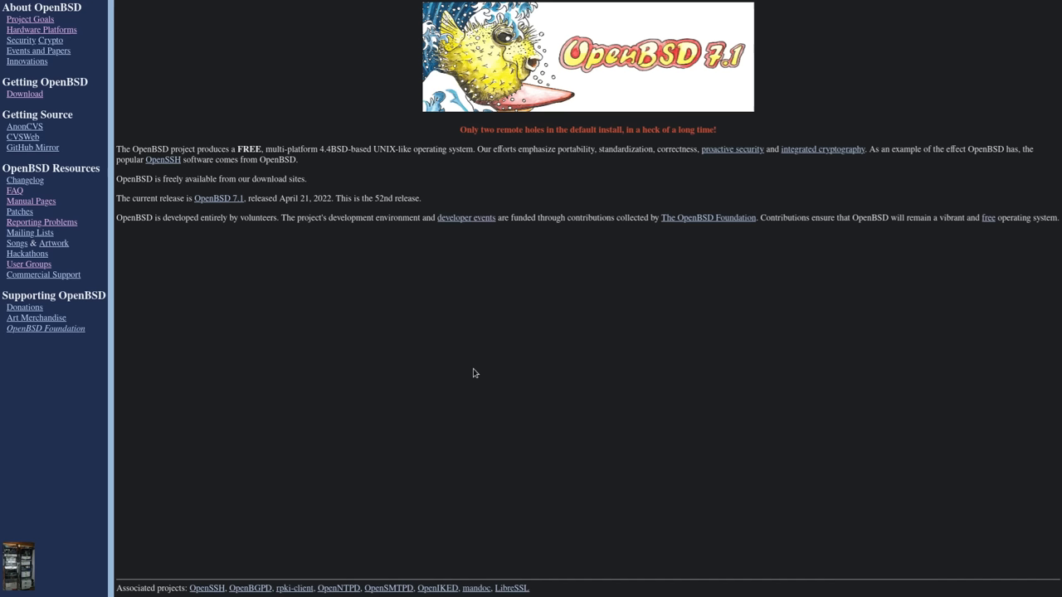